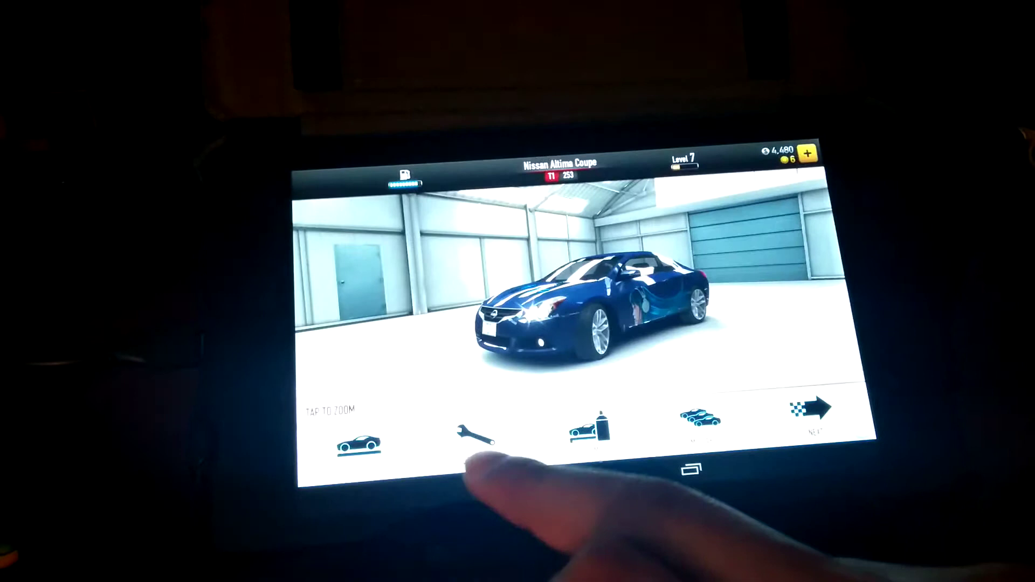
Open the Nissan Altima Coupe's engine upgrades, with Stage 3 fitted and Stage 4 available.
click(474, 441)
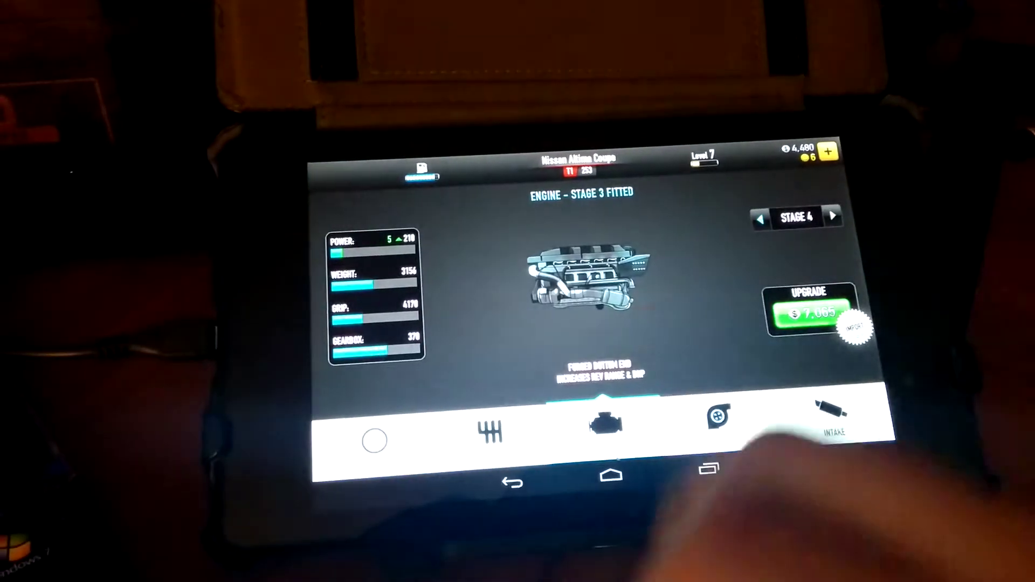